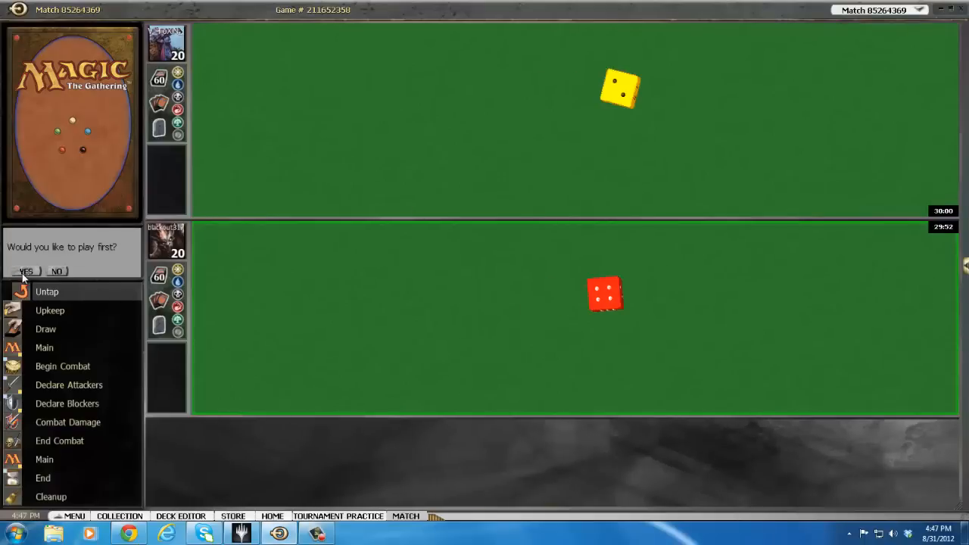
Step: Accept the offer to play first in game one
{"action": "left_click", "coordinate": [27, 271]}
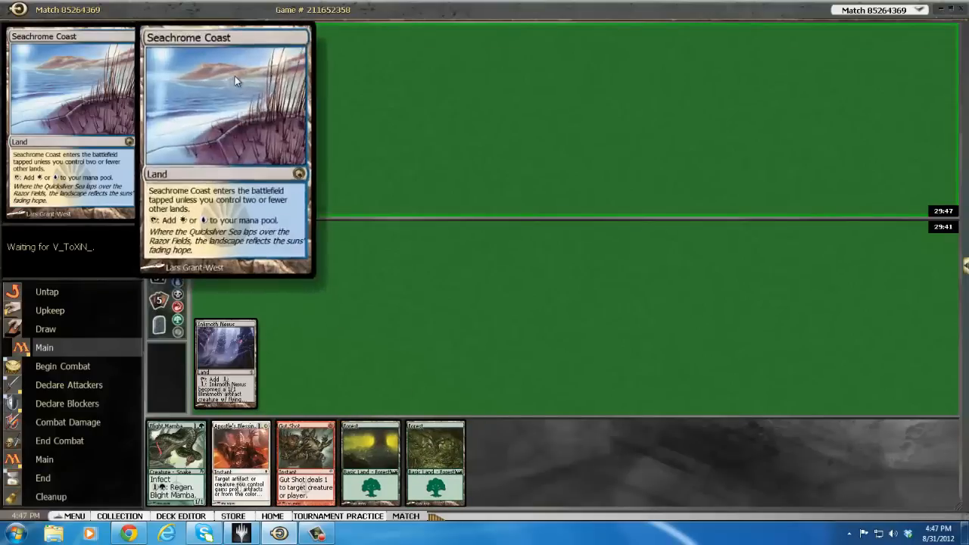
{"action": "mouse_move", "coordinate": [379, 135]}
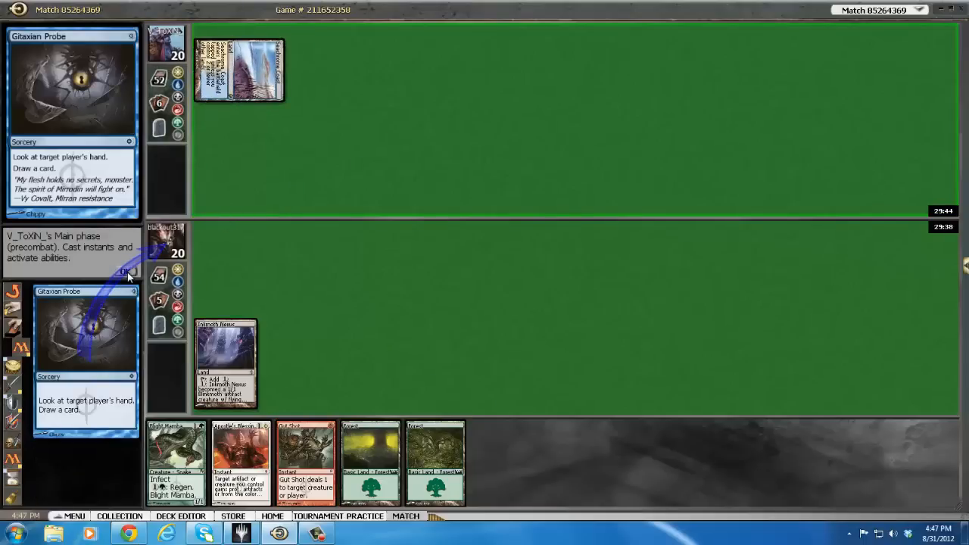
Step: Let the opponent's Gitaxian Probe resolve
{"action": "left_click", "coordinate": [125, 271]}
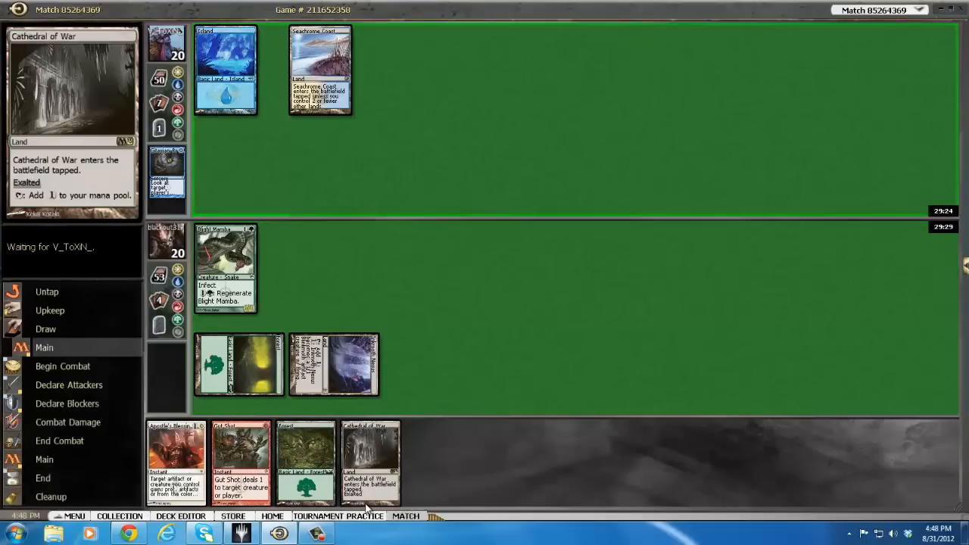
{"action": "mouse_move", "coordinate": [370, 461]}
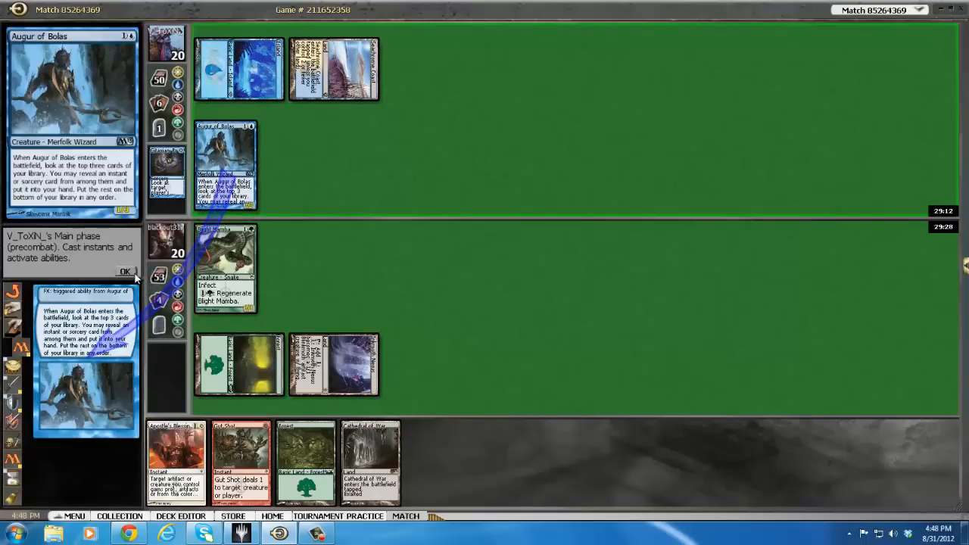
Step: Pass priority through the Augur of Bolas trigger, combat, and the blocking step
{"action": "left_click", "coordinate": [125, 270]}
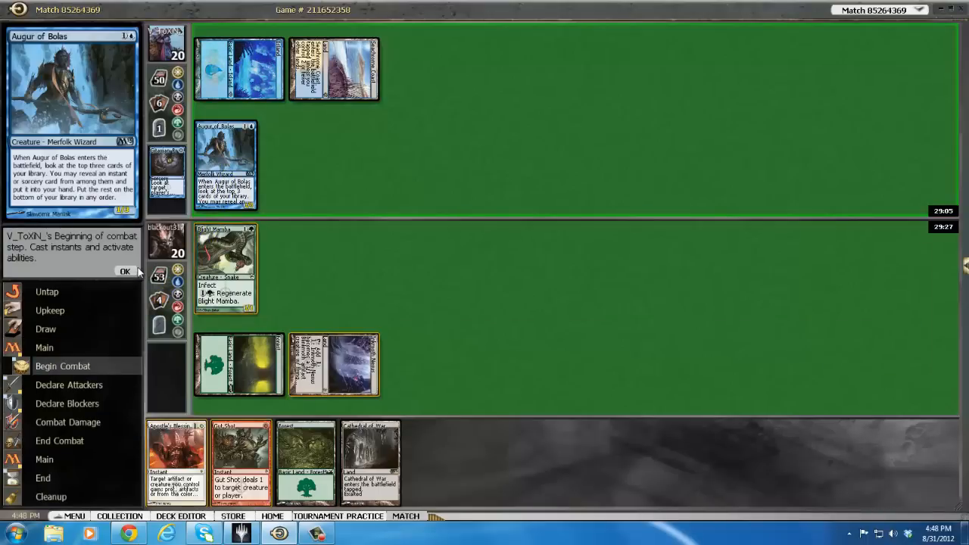
{"action": "left_click", "coordinate": [126, 271]}
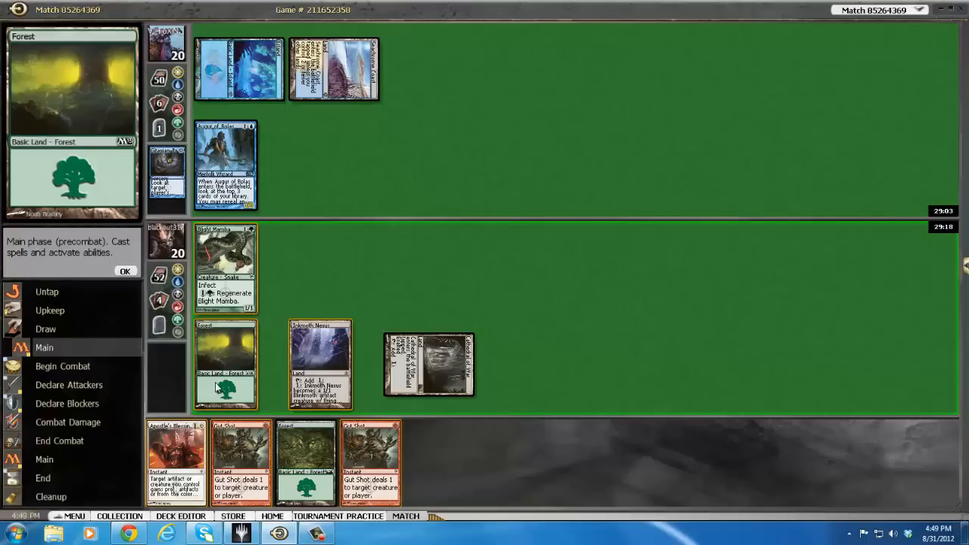
{"action": "mouse_move", "coordinate": [318, 352]}
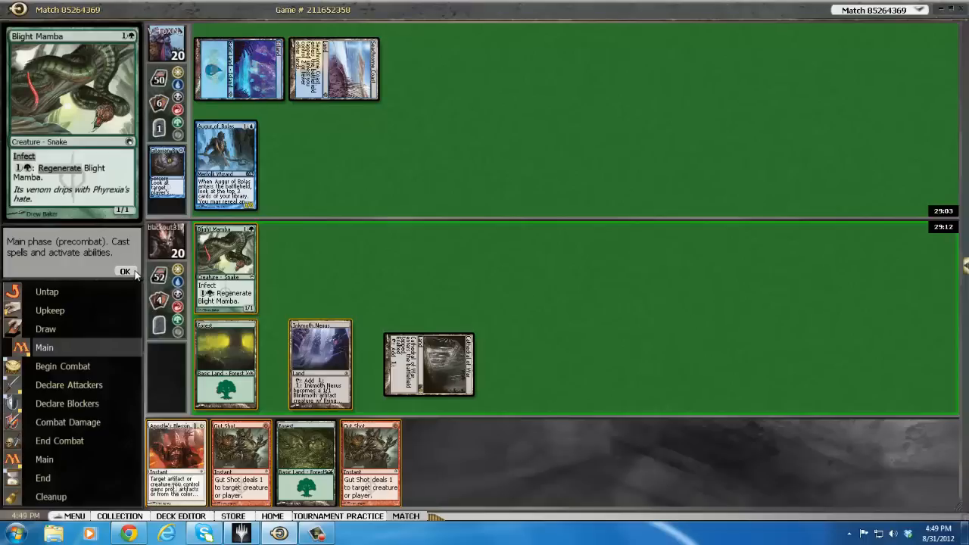
{"action": "left_click", "coordinate": [124, 271]}
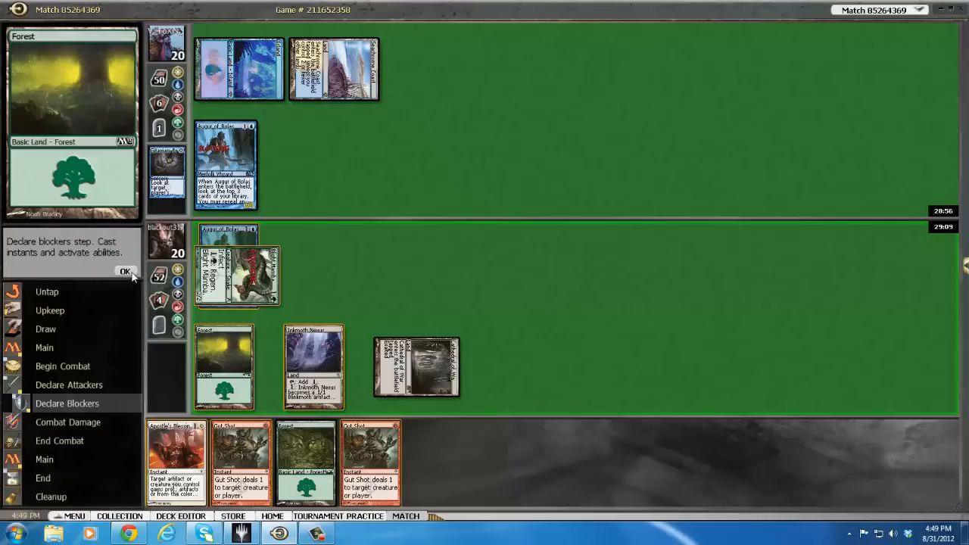
{"action": "left_click", "coordinate": [126, 271]}
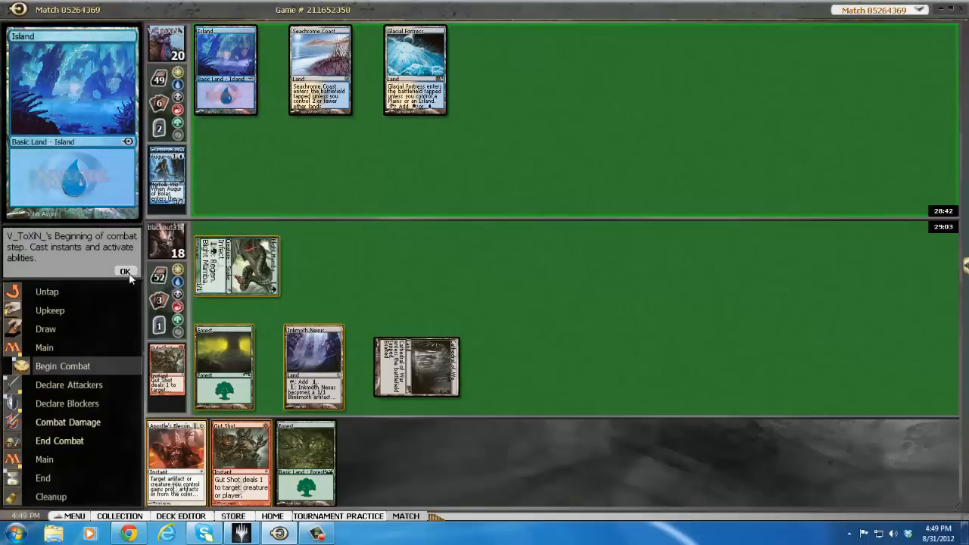
Step: Pass the opponent's beginning of combat and confirm Blight Mamba as attacker
{"action": "left_click", "coordinate": [125, 271]}
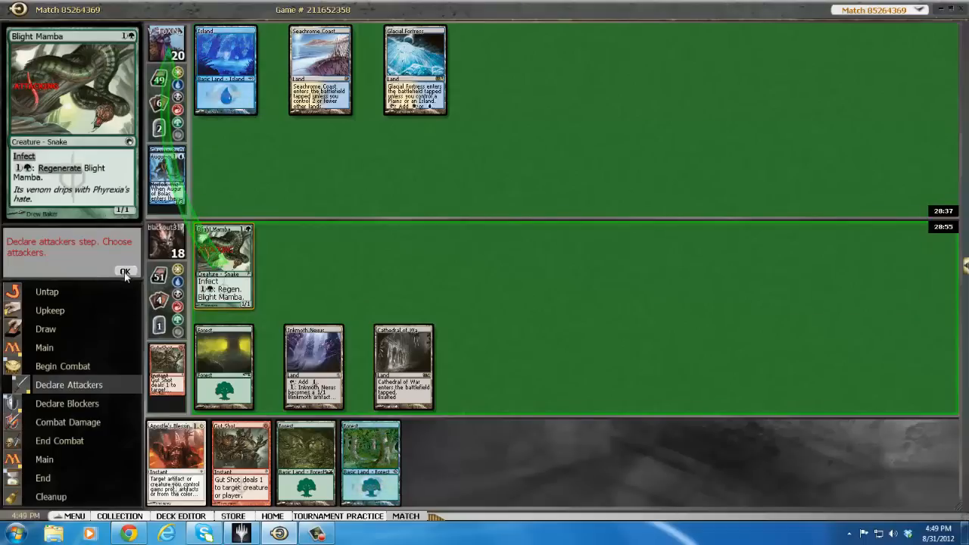
{"action": "left_click", "coordinate": [125, 272]}
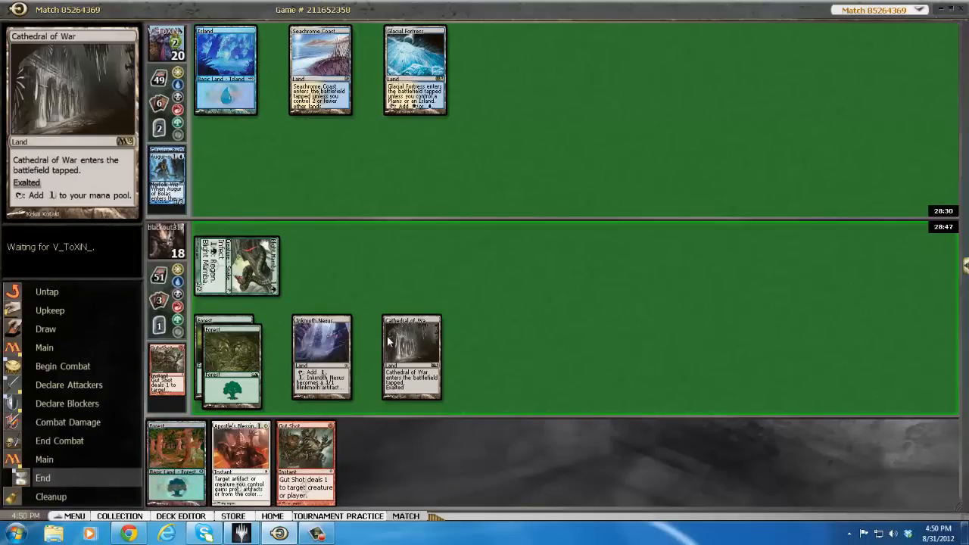
{"action": "mouse_move", "coordinate": [401, 336]}
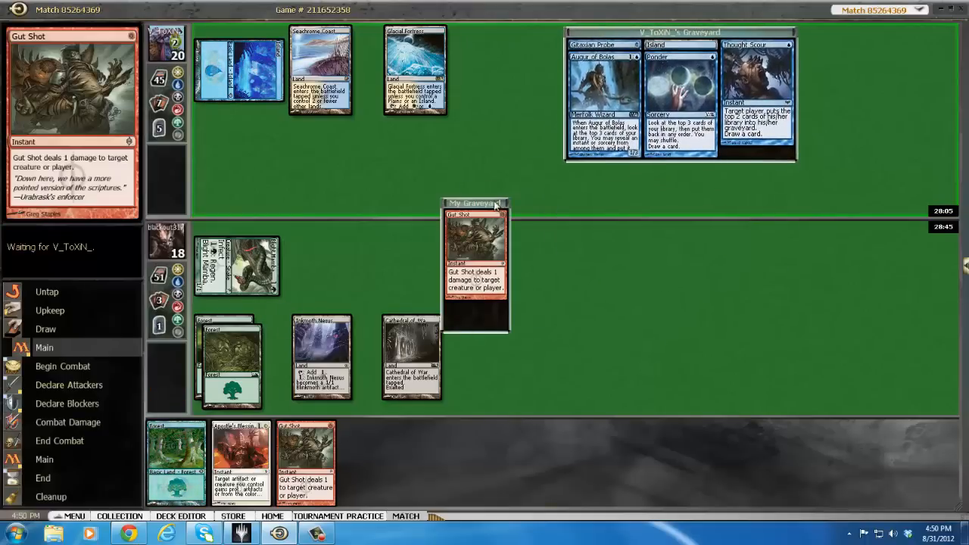
Step: Drag the My Graveyard window further right
{"action": "left_click_drag", "start_coordinate": [475, 203], "coordinate": [600, 228]}
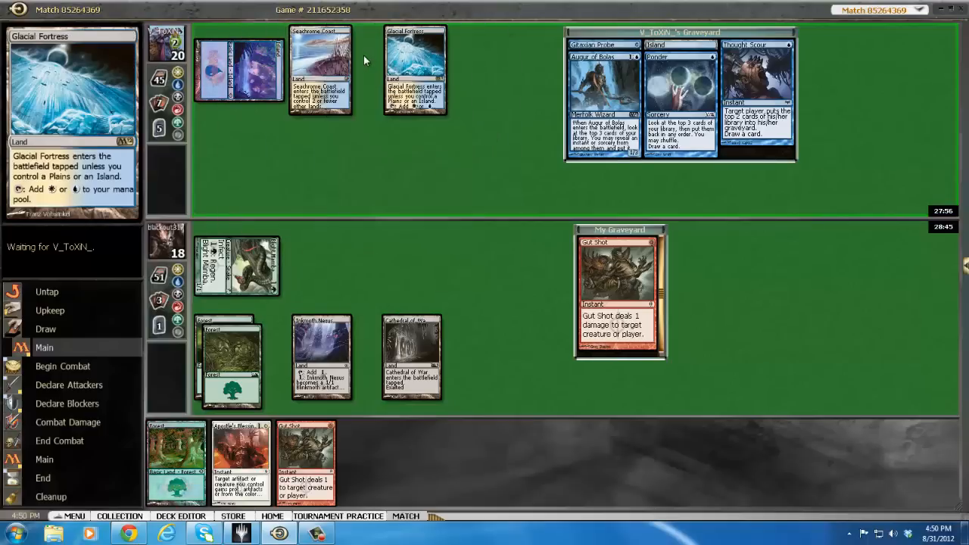
{"action": "mouse_move", "coordinate": [320, 69]}
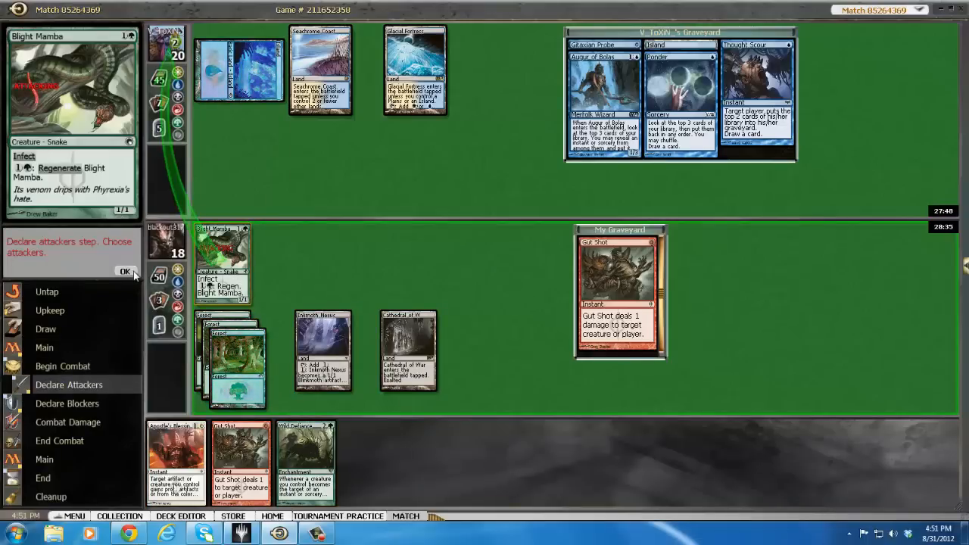
Step: Confirm Blight Mamba as the attacker
{"action": "left_click", "coordinate": [125, 271]}
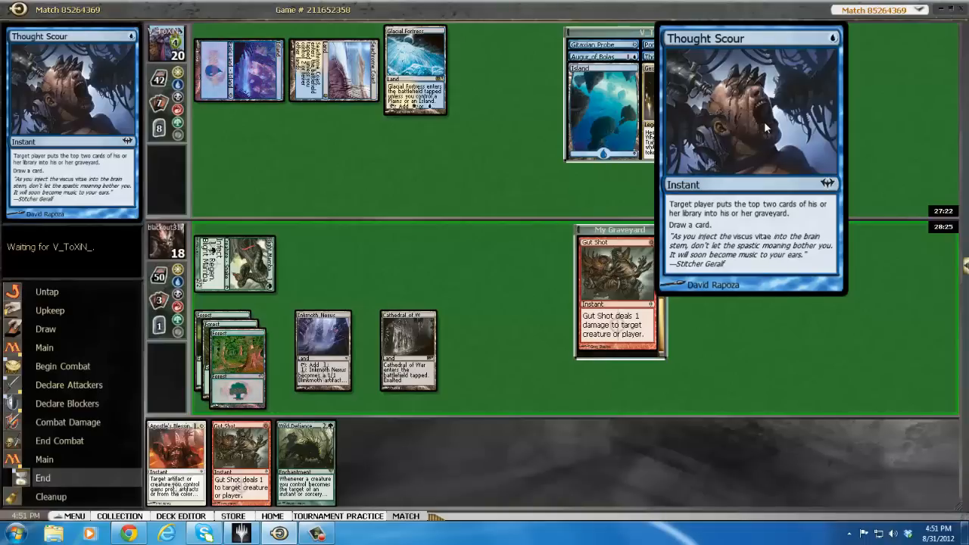
{"action": "mouse_move", "coordinate": [722, 123]}
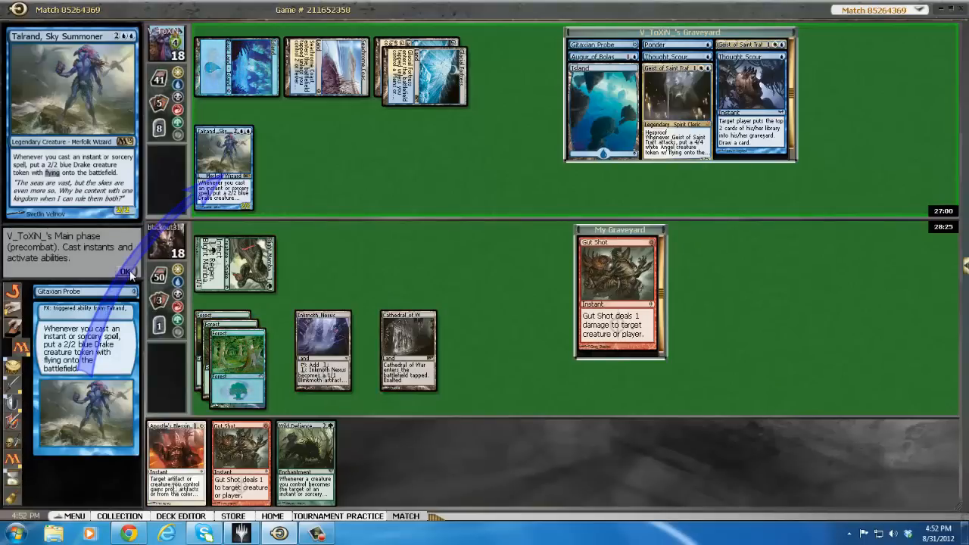
Step: Let Talrand's trigger and Gitaxian Probe resolve, cast Mental Misstep for life, then target with Gut Shot
{"action": "left_click", "coordinate": [126, 272]}
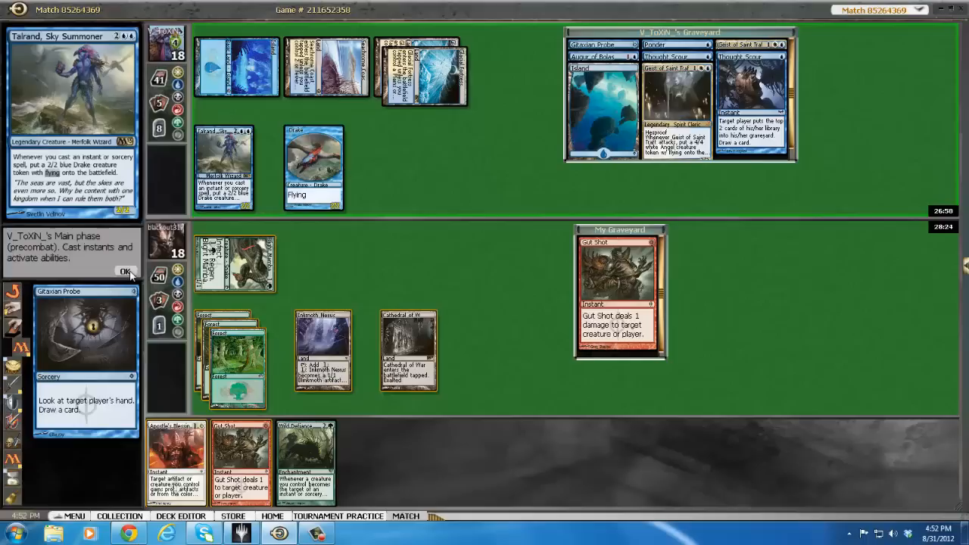
{"action": "left_click", "coordinate": [125, 271]}
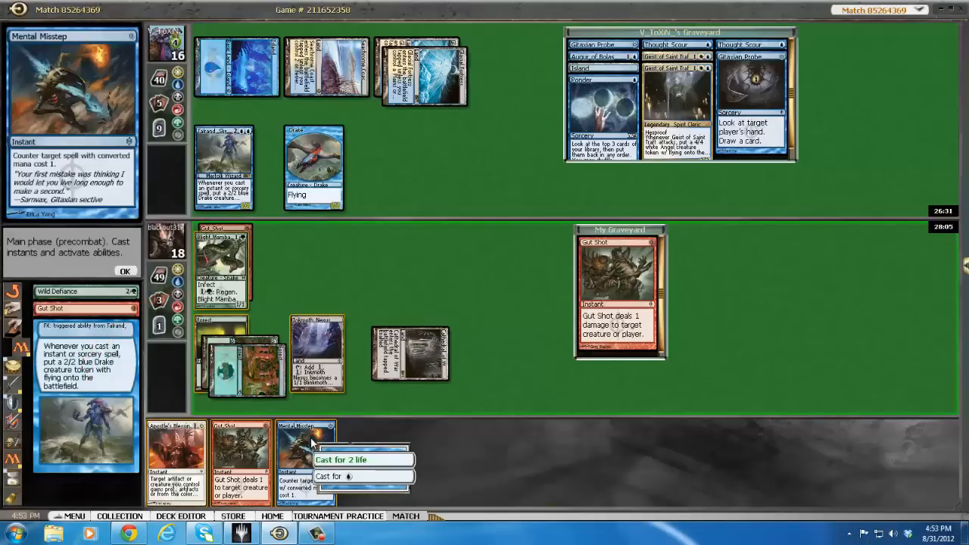
{"action": "left_click", "coordinate": [341, 460]}
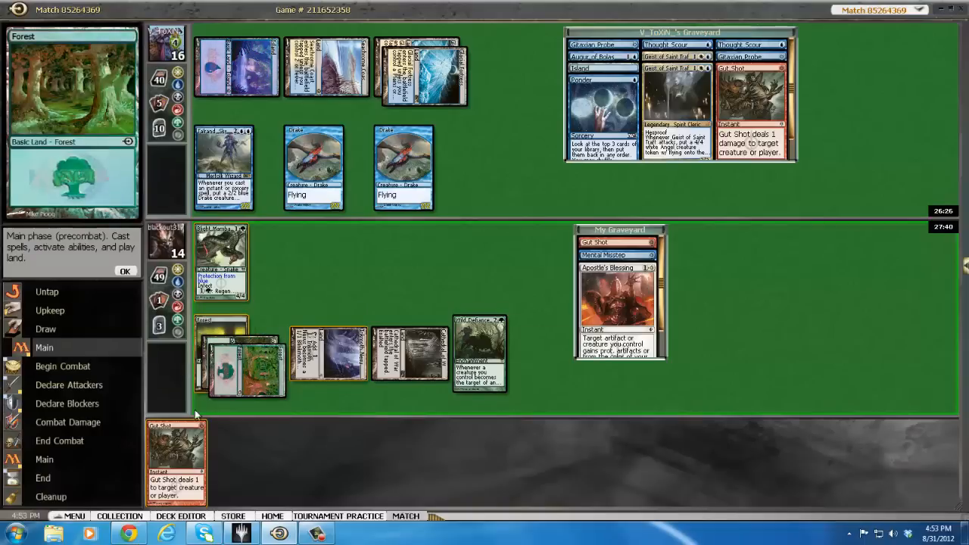
{"action": "left_click", "coordinate": [176, 446]}
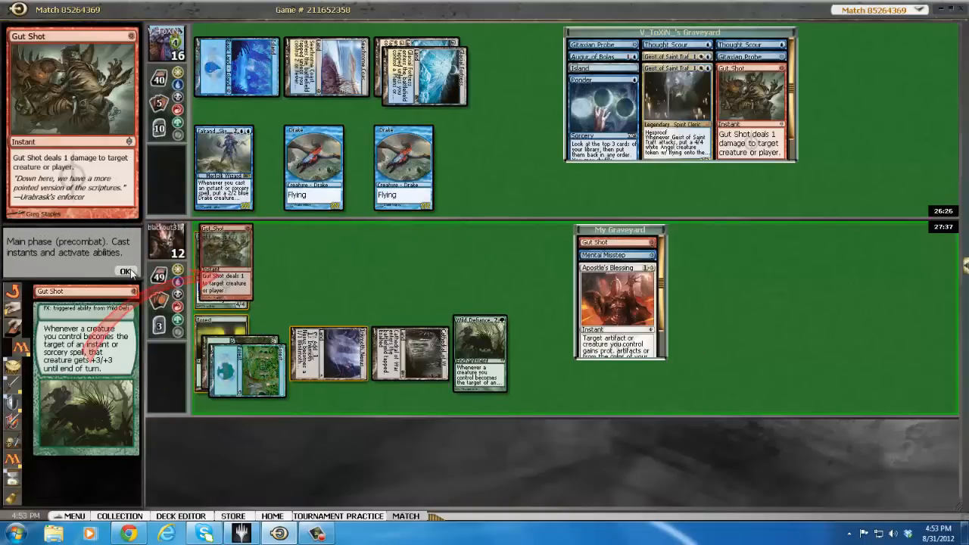
{"action": "left_click", "coordinate": [125, 271]}
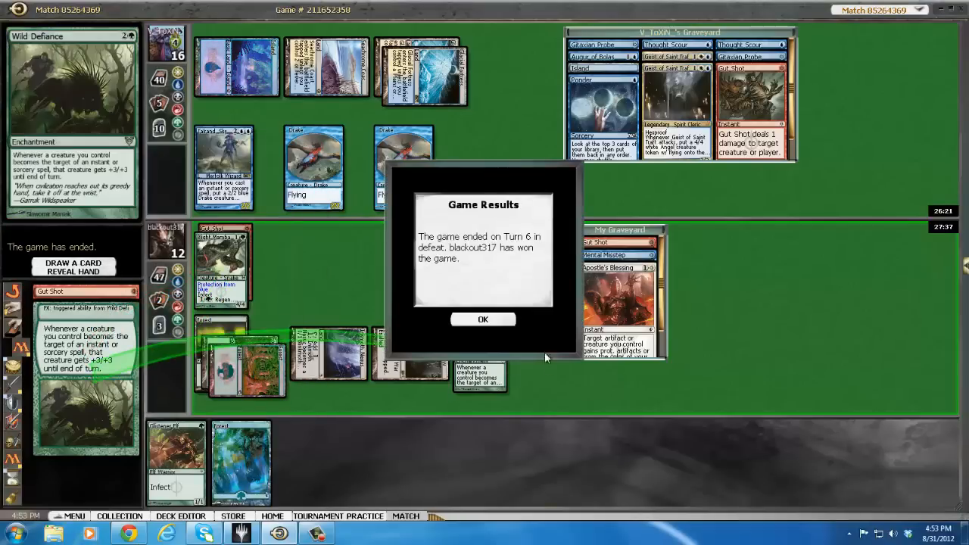
Step: Dismiss Game Results and submit the deck with Dismember, Necropede and Viridian Corrupter
{"action": "left_click", "coordinate": [483, 319]}
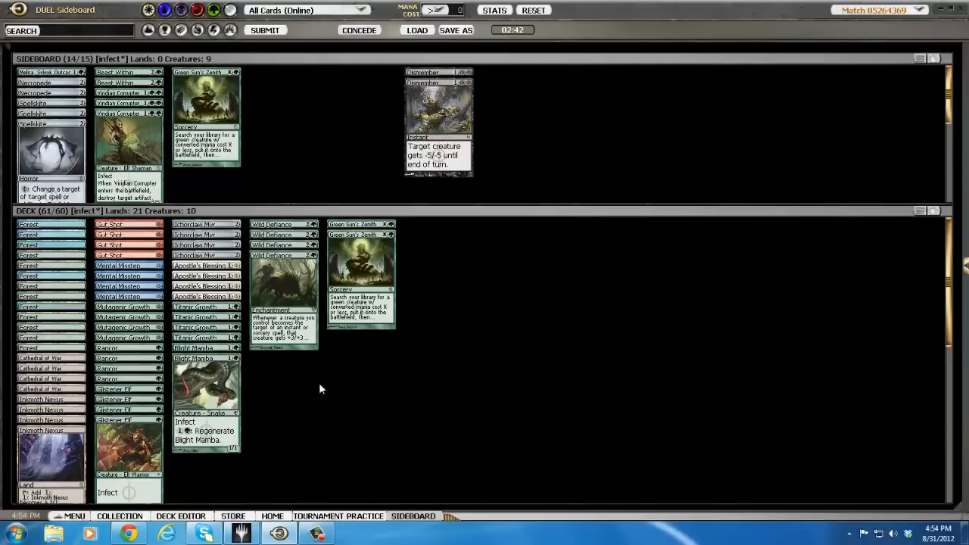
{"action": "mouse_move", "coordinate": [251, 190]}
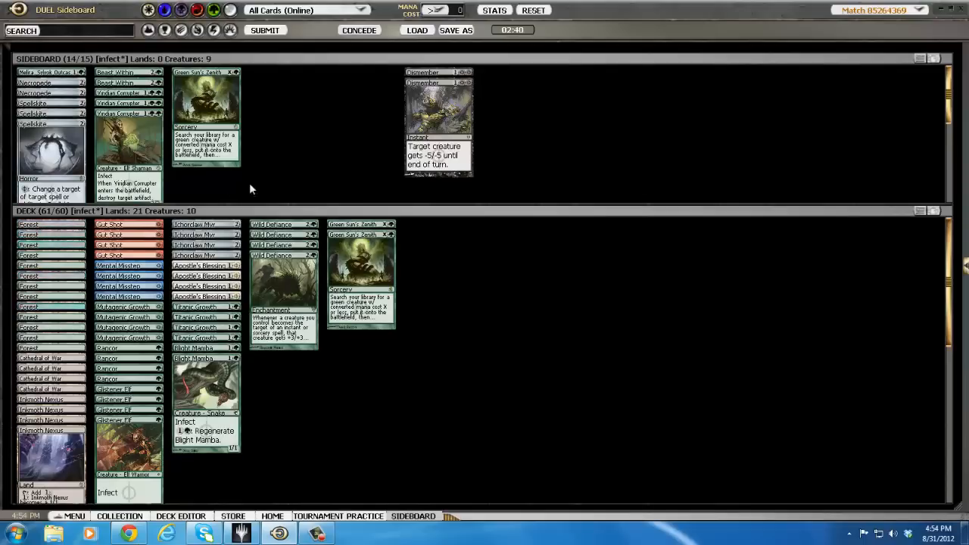
{"action": "mouse_move", "coordinate": [420, 112]}
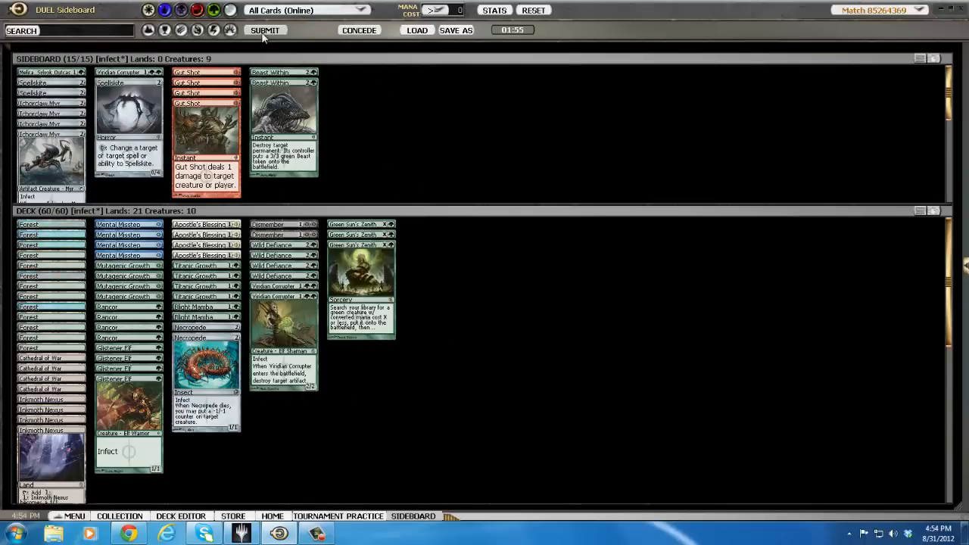
{"action": "left_click", "coordinate": [265, 30]}
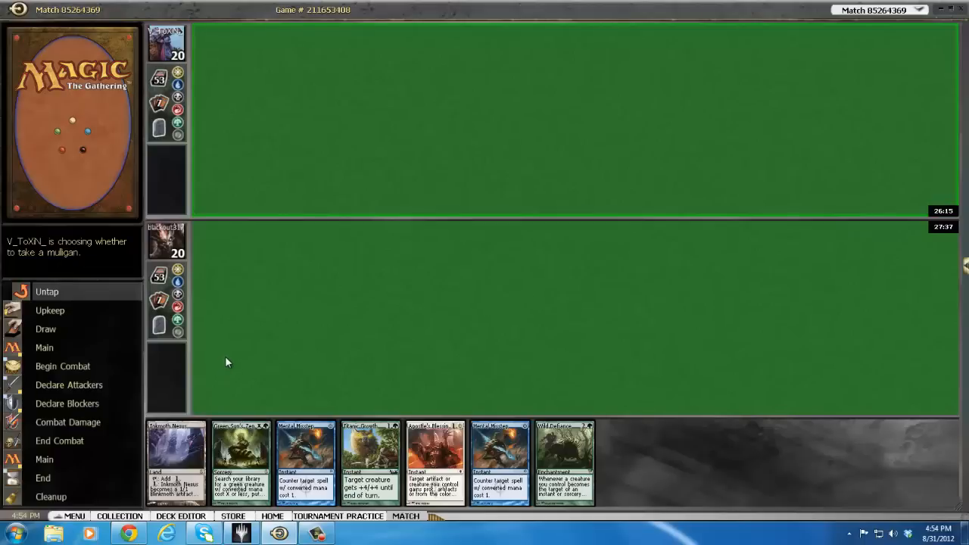
{"action": "mouse_move", "coordinate": [430, 296]}
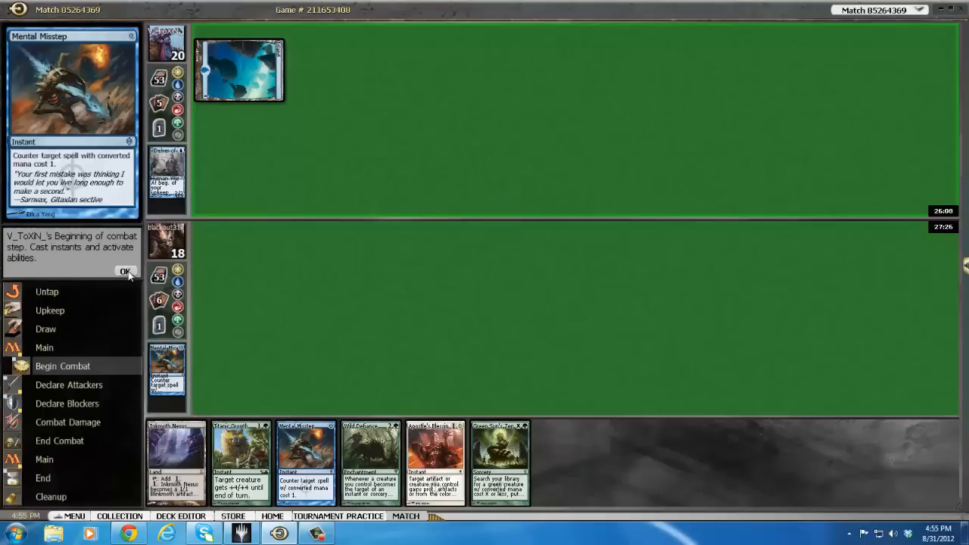
Step: Pass priority through the opponent's combat and the postcombat main phase in game two
{"action": "left_click", "coordinate": [125, 271]}
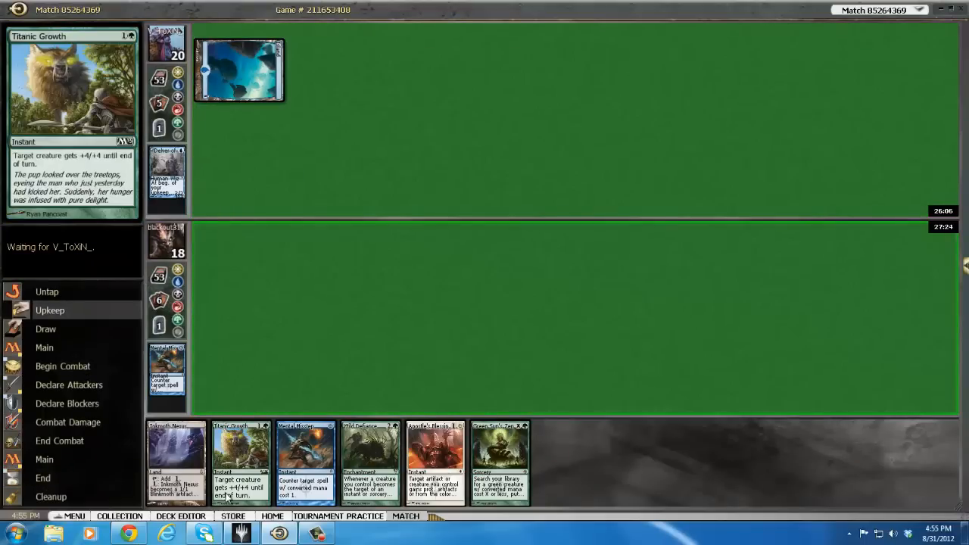
{"action": "mouse_move", "coordinate": [218, 338]}
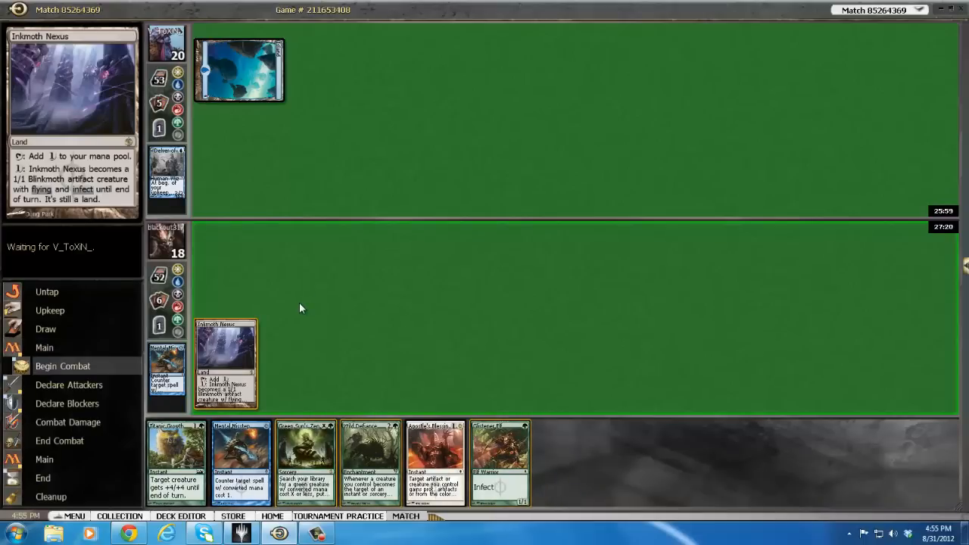
{"action": "mouse_move", "coordinate": [499, 462]}
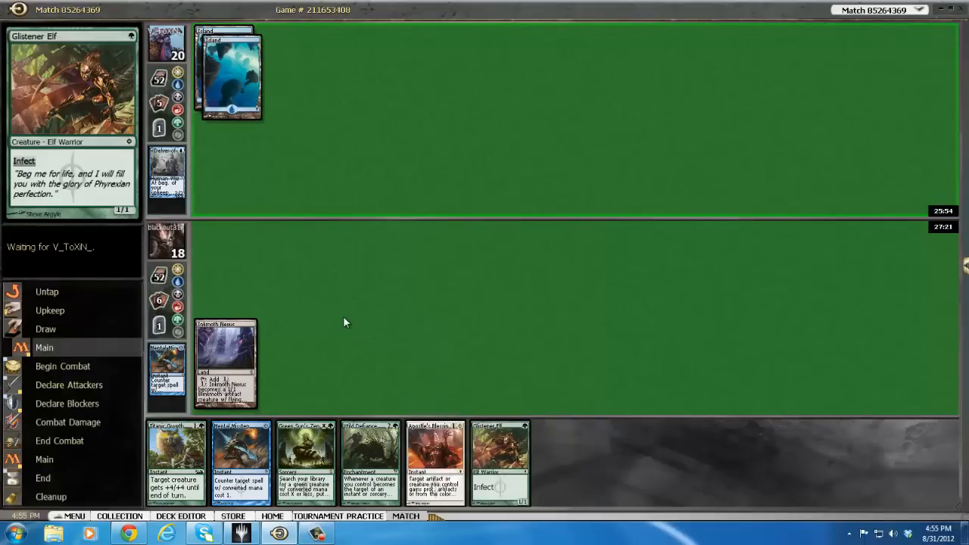
{"action": "mouse_move", "coordinate": [308, 361]}
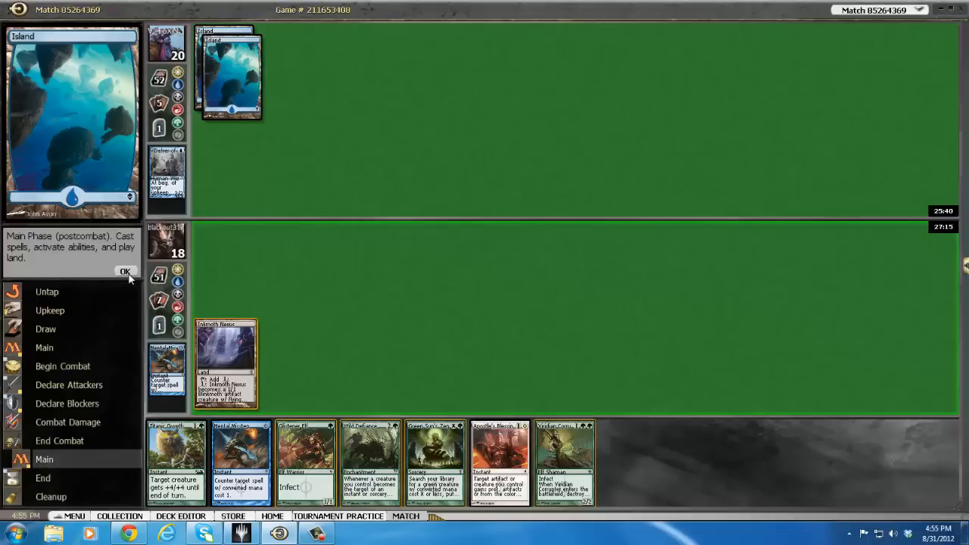
{"action": "left_click", "coordinate": [125, 272]}
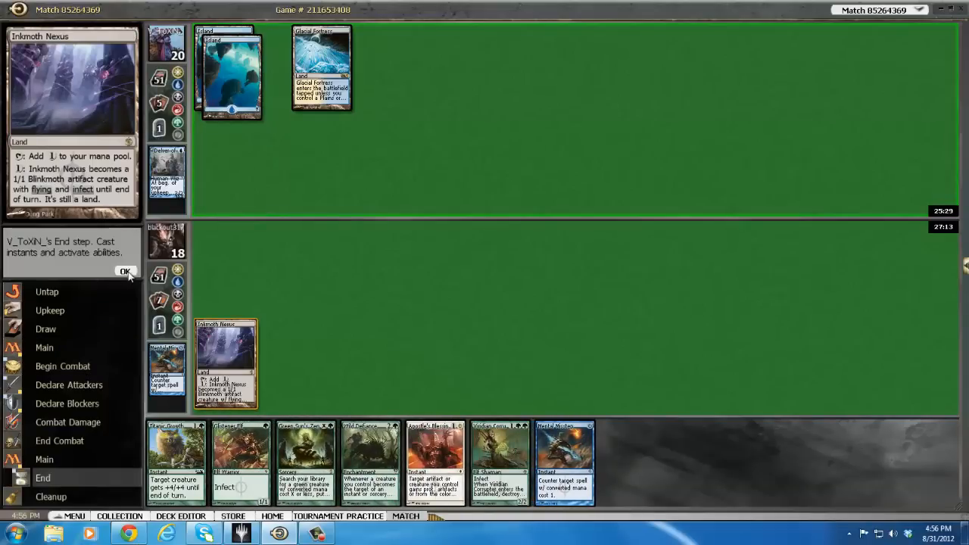
Step: Pass priority at the opponent's end step
{"action": "left_click", "coordinate": [125, 271]}
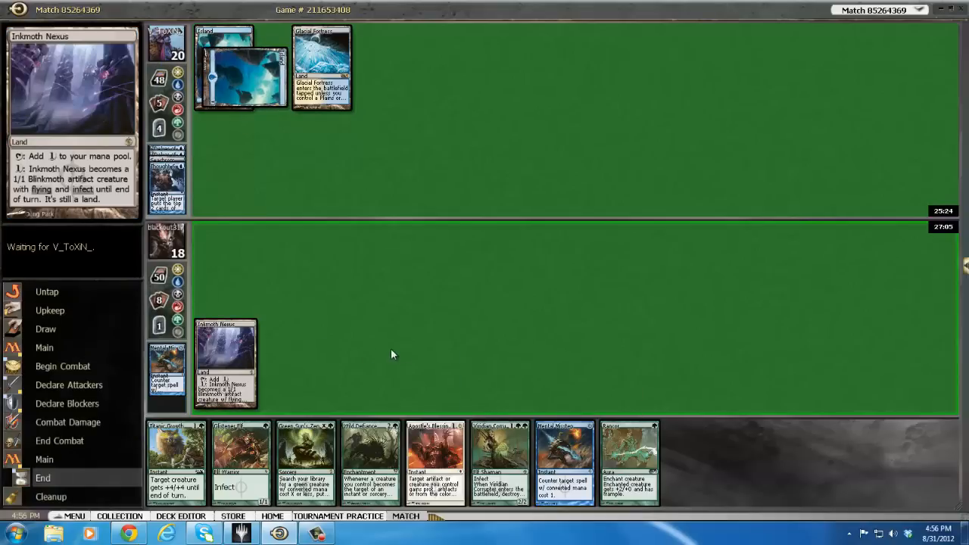
{"action": "mouse_move", "coordinate": [564, 454]}
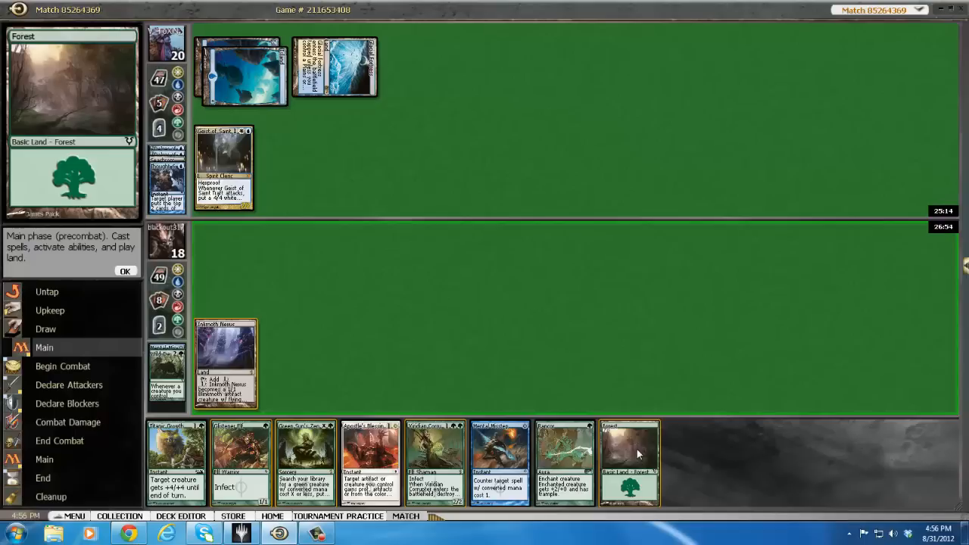
{"action": "mouse_move", "coordinate": [630, 454]}
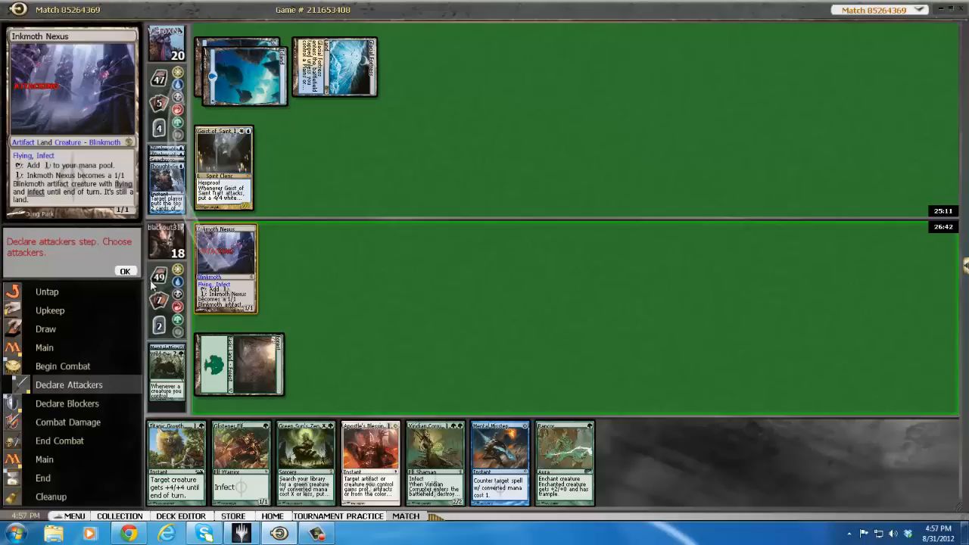
Step: Send Inkmoth Nexus into the attack
{"action": "left_click", "coordinate": [126, 271]}
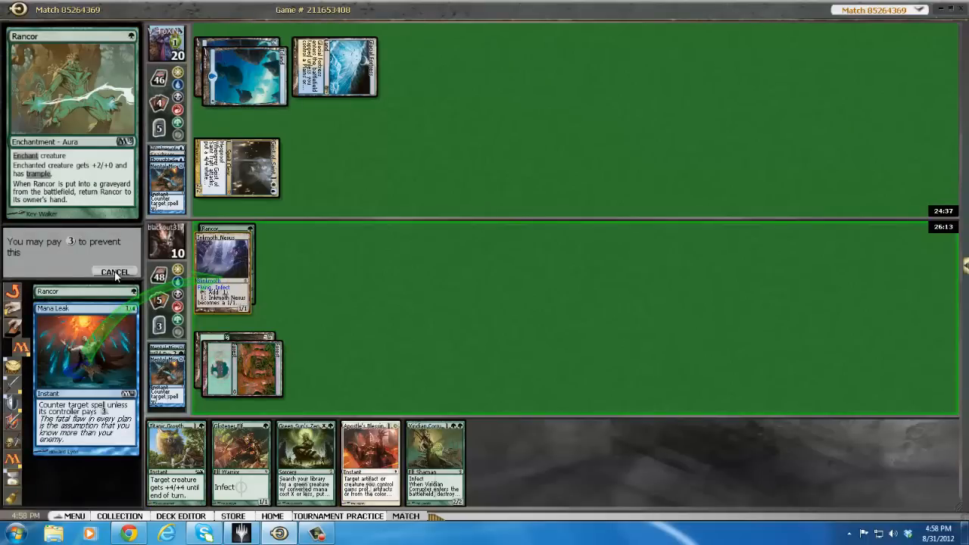
Step: Decline paying for Mana Leak, finish attacking, and let Geist of Saint Traft's attack through
{"action": "left_click", "coordinate": [115, 271]}
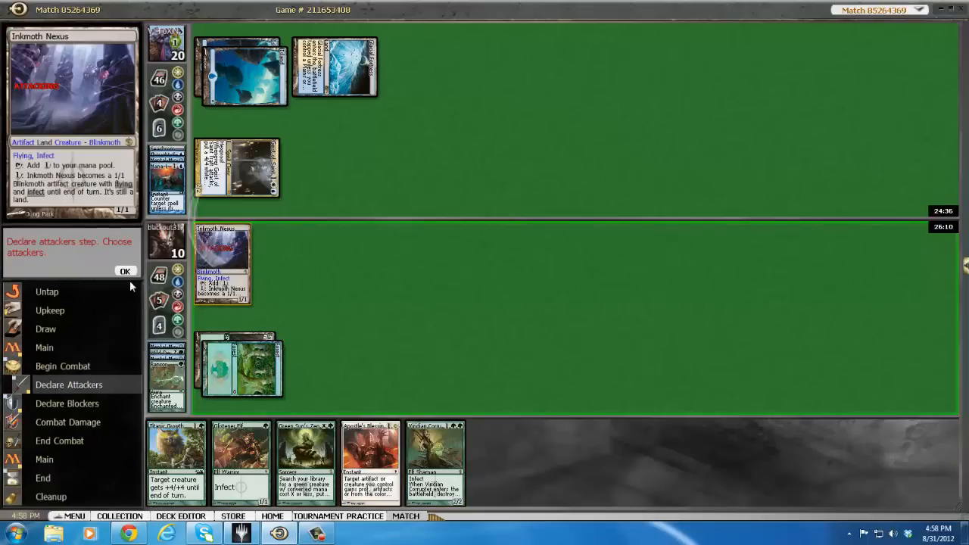
{"action": "left_click", "coordinate": [126, 271]}
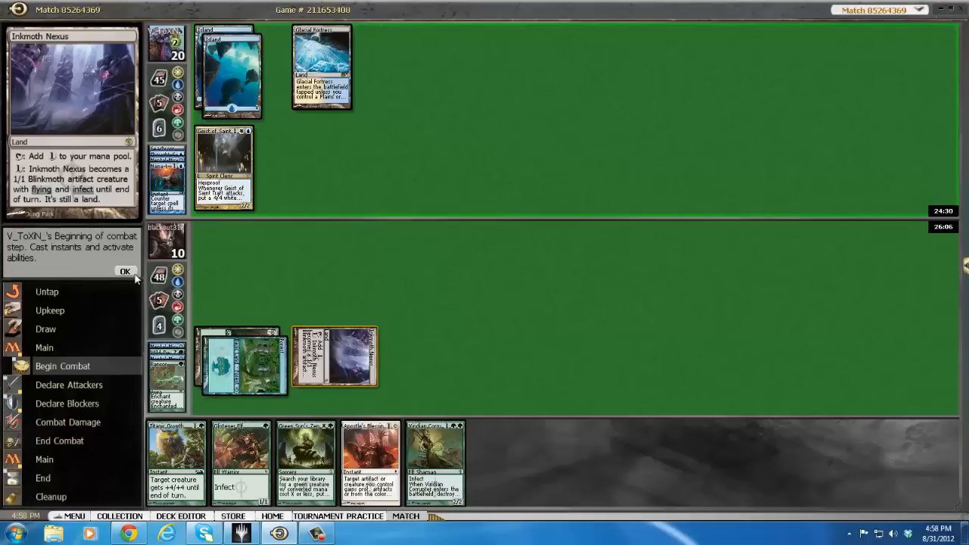
{"action": "left_click", "coordinate": [125, 271]}
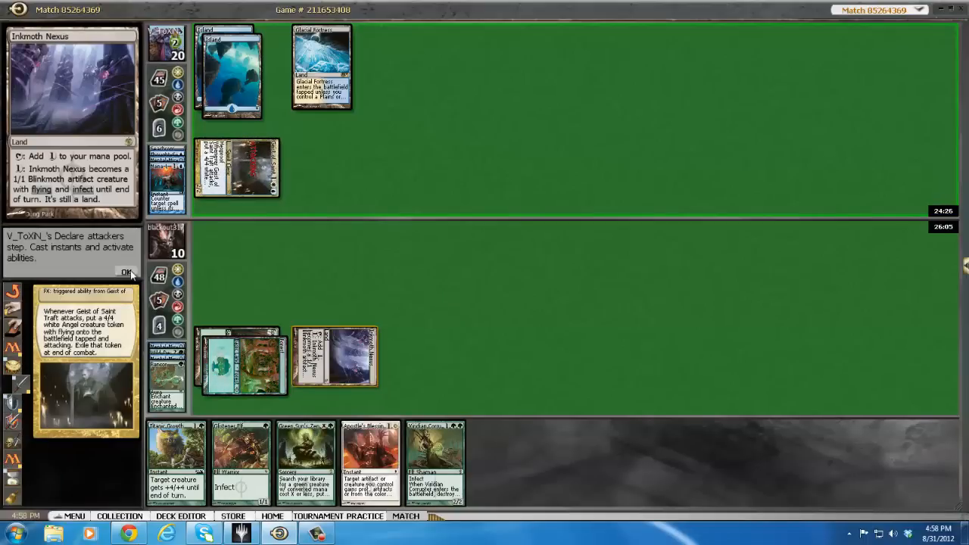
{"action": "left_click", "coordinate": [127, 271]}
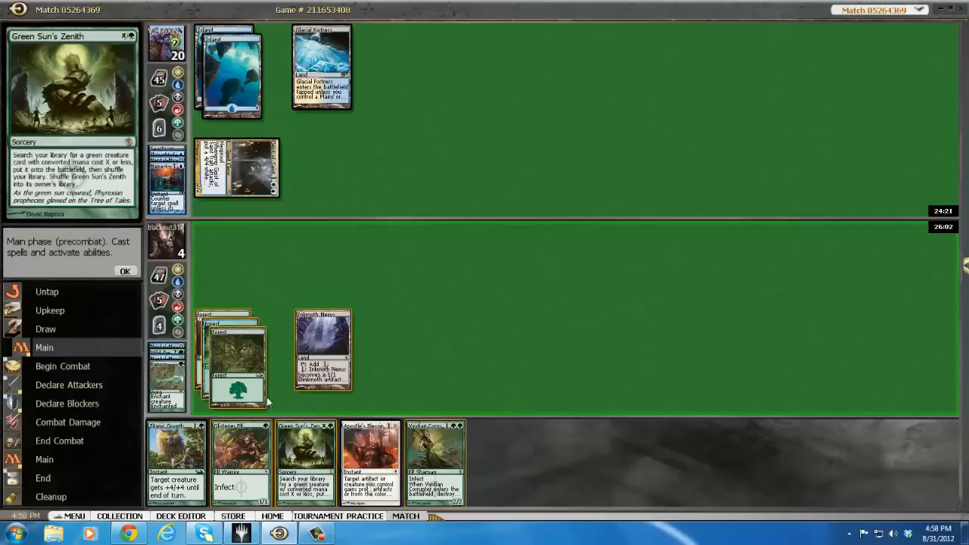
{"action": "mouse_move", "coordinate": [240, 348]}
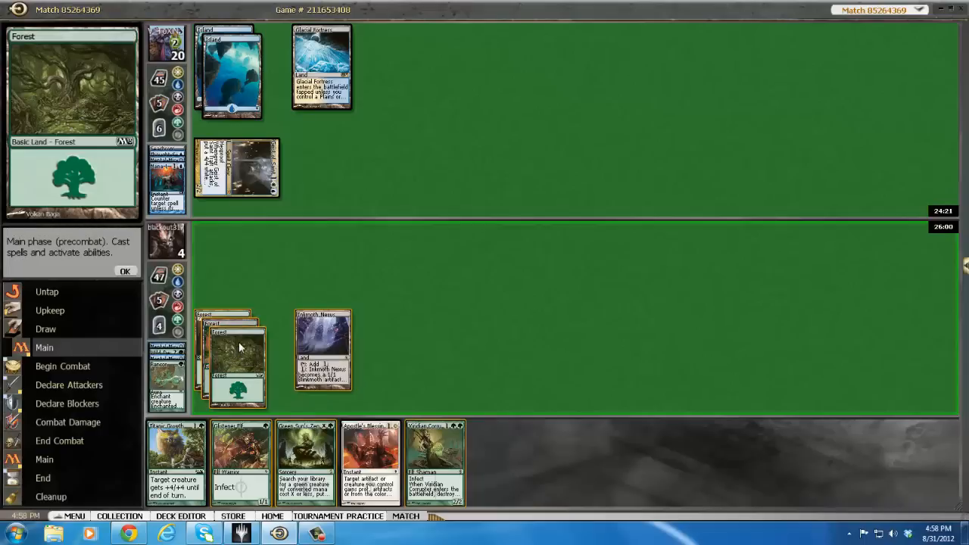
{"action": "mouse_move", "coordinate": [246, 343]}
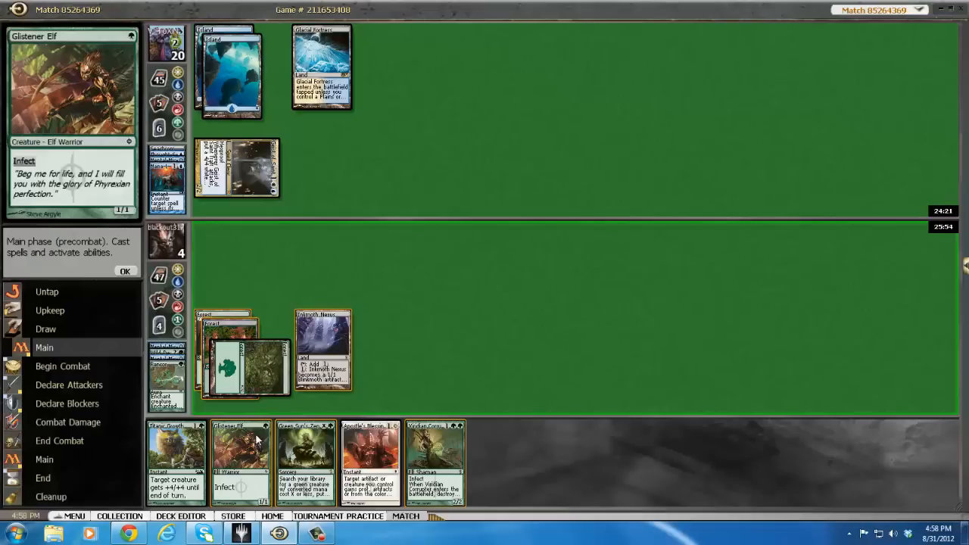
{"action": "mouse_move", "coordinate": [227, 363]}
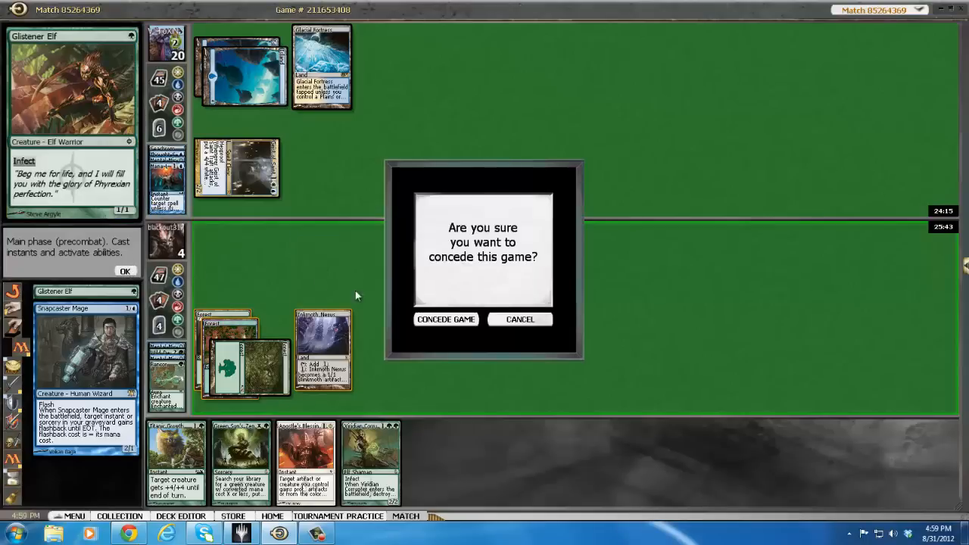
Step: Confirm conceding game one and dismiss the Game Results dialog
{"action": "left_click", "coordinate": [445, 319]}
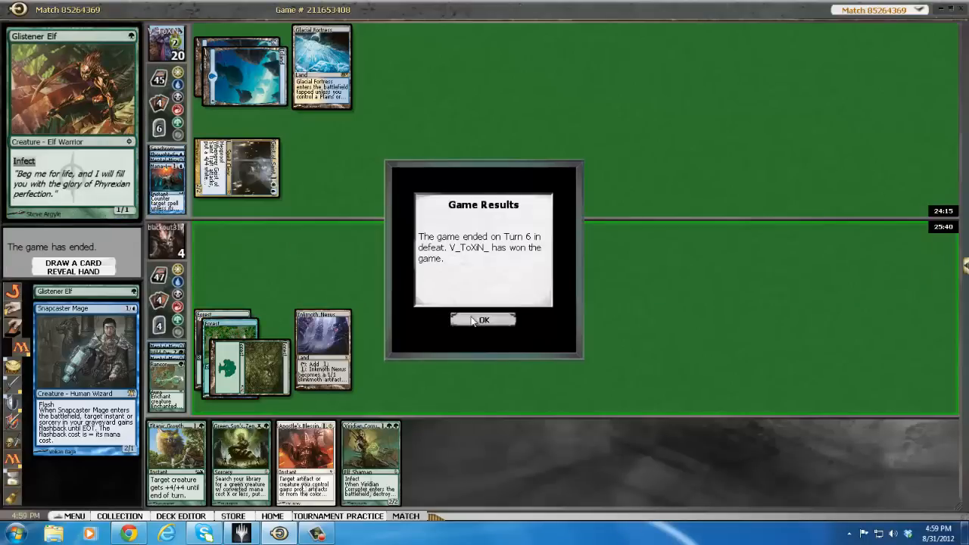
{"action": "left_click", "coordinate": [483, 319]}
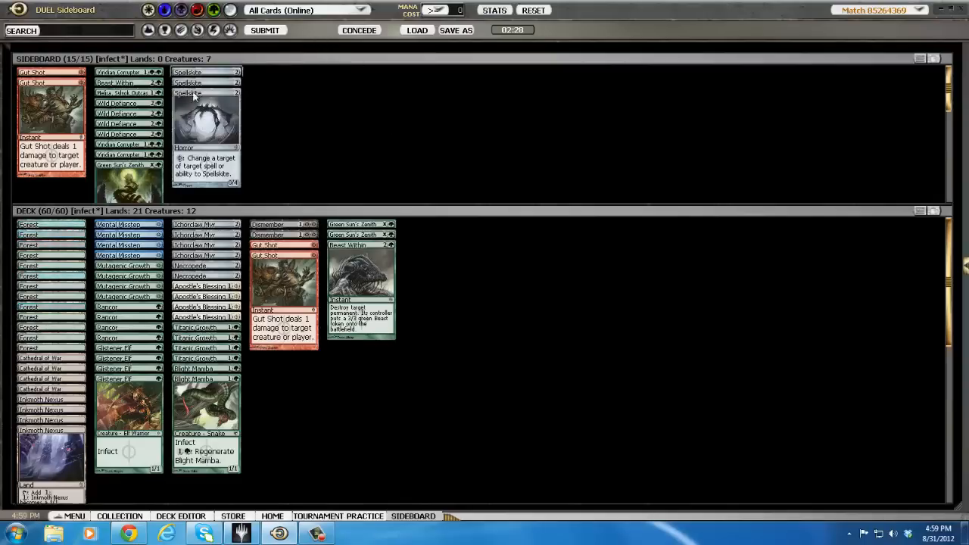
Step: Submit the sideboarded Infect deck to start the next game
{"action": "left_click", "coordinate": [338, 515]}
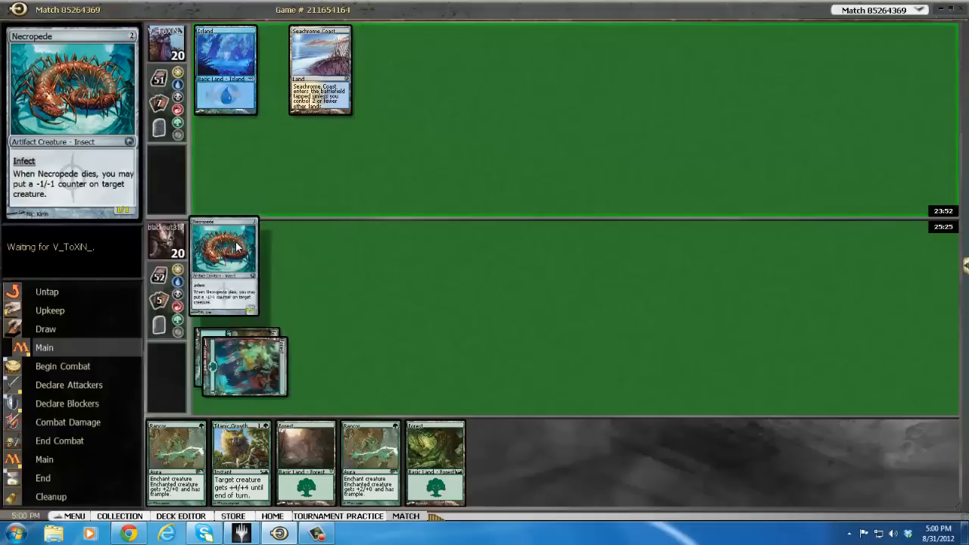
{"action": "mouse_move", "coordinate": [223, 242]}
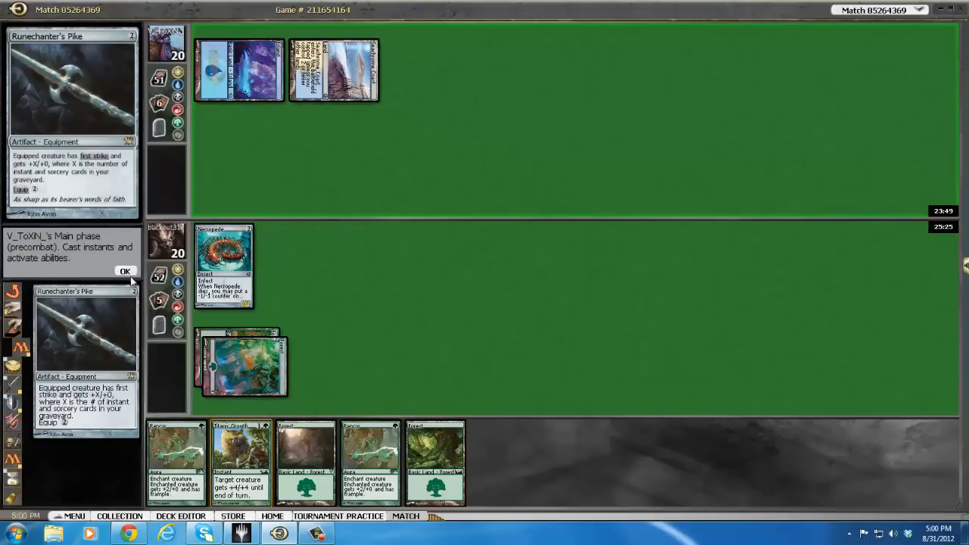
Step: Let the opponent's main phase pass, then attack with Necropede through blockers
{"action": "left_click", "coordinate": [125, 271]}
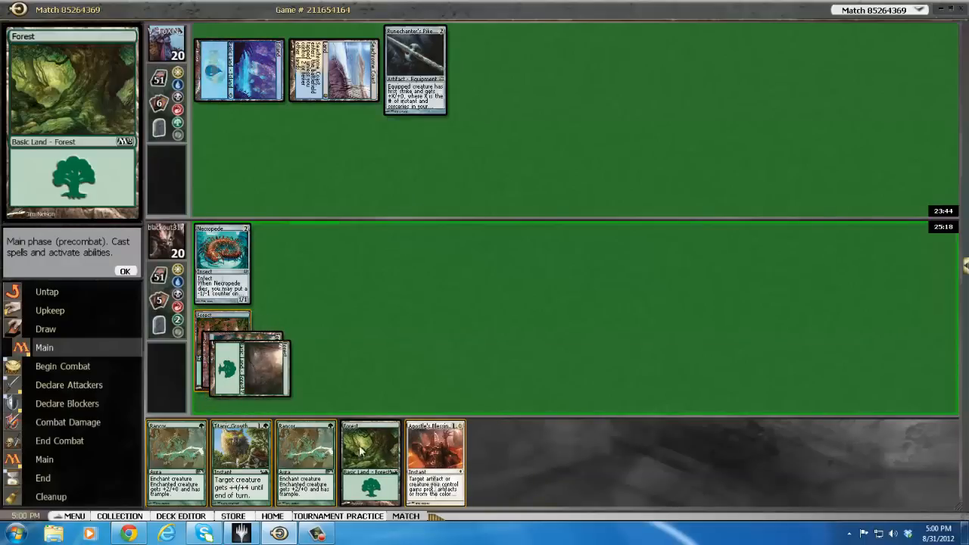
{"action": "mouse_move", "coordinate": [223, 261]}
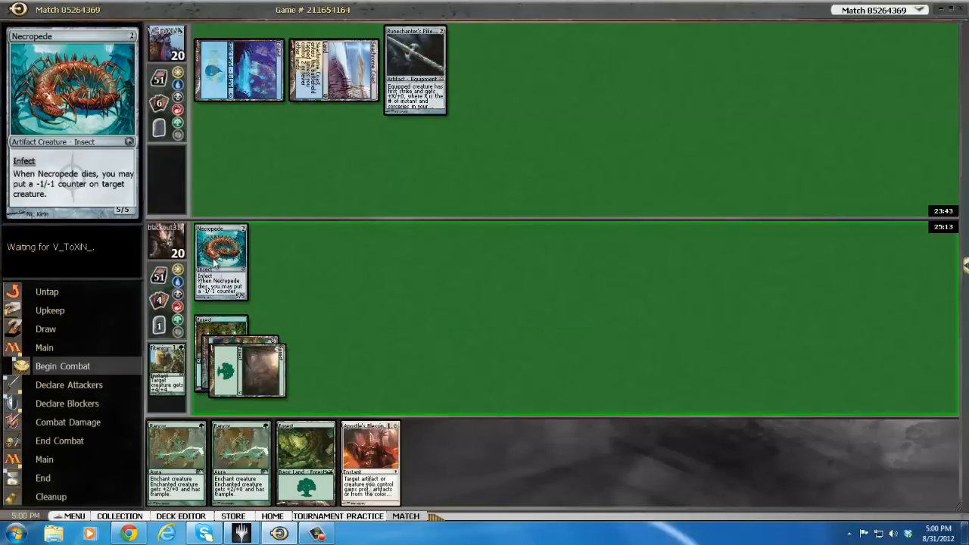
{"action": "left_click", "coordinate": [62, 366]}
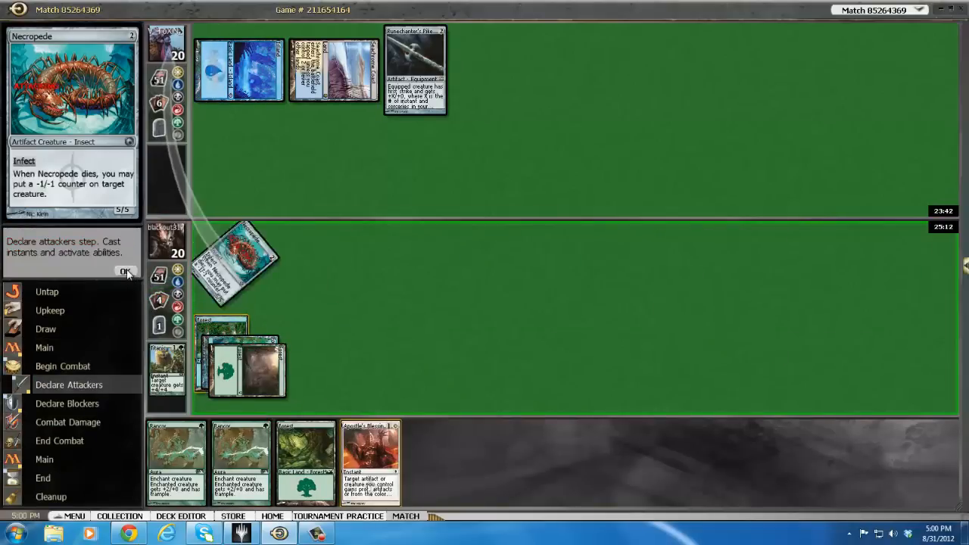
{"action": "left_click", "coordinate": [126, 272]}
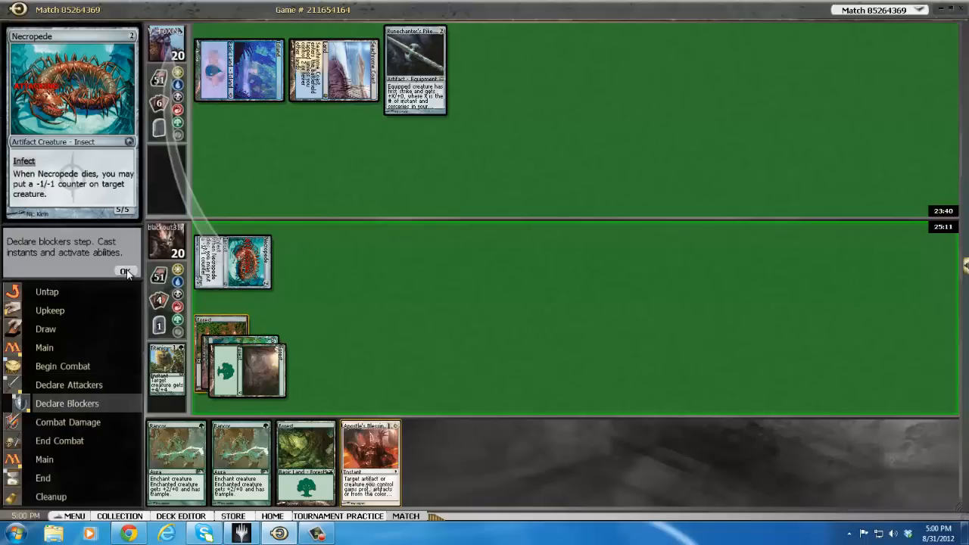
{"action": "left_click", "coordinate": [125, 272]}
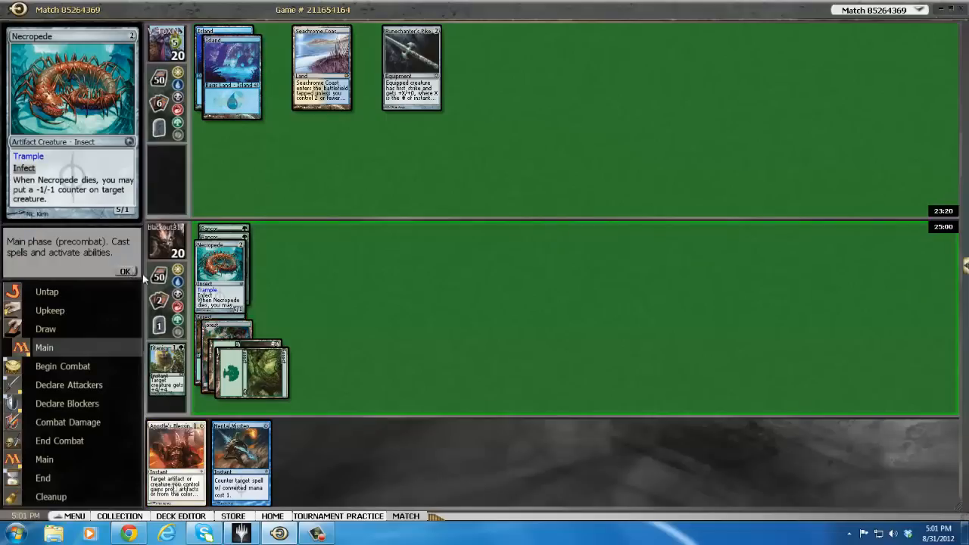
Step: Attack with Necropede, cast Apostle's Blessing for 2 life, and dismiss match results
{"action": "left_click", "coordinate": [126, 271]}
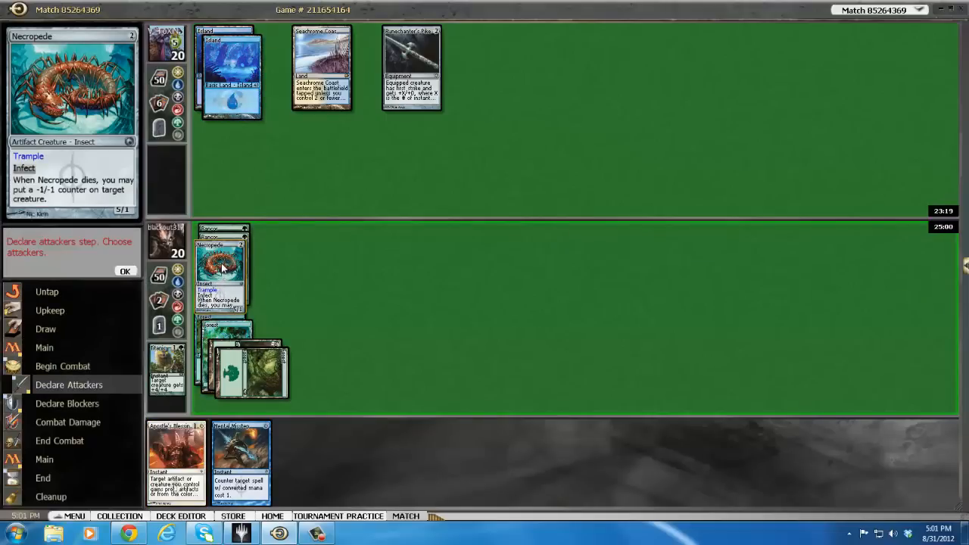
{"action": "left_click", "coordinate": [220, 265]}
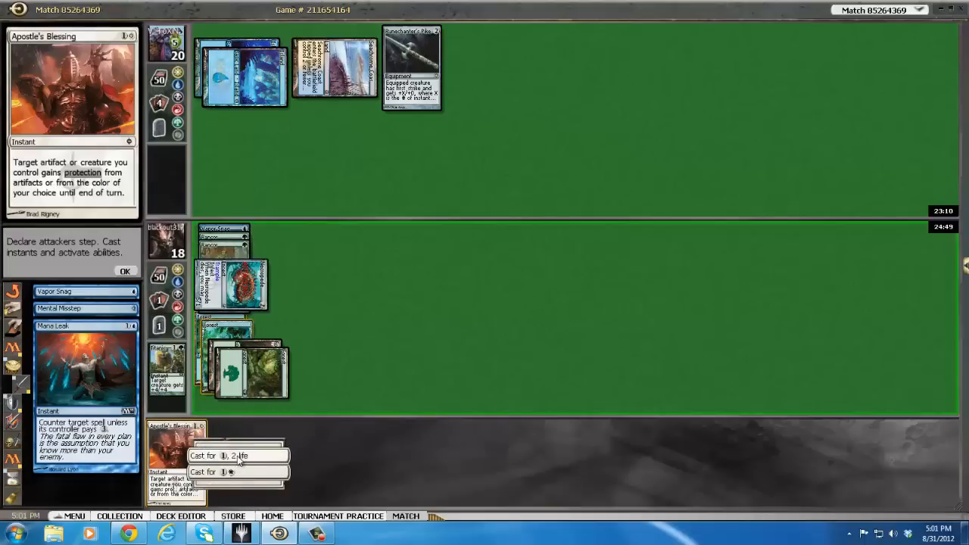
{"action": "left_click", "coordinate": [220, 455]}
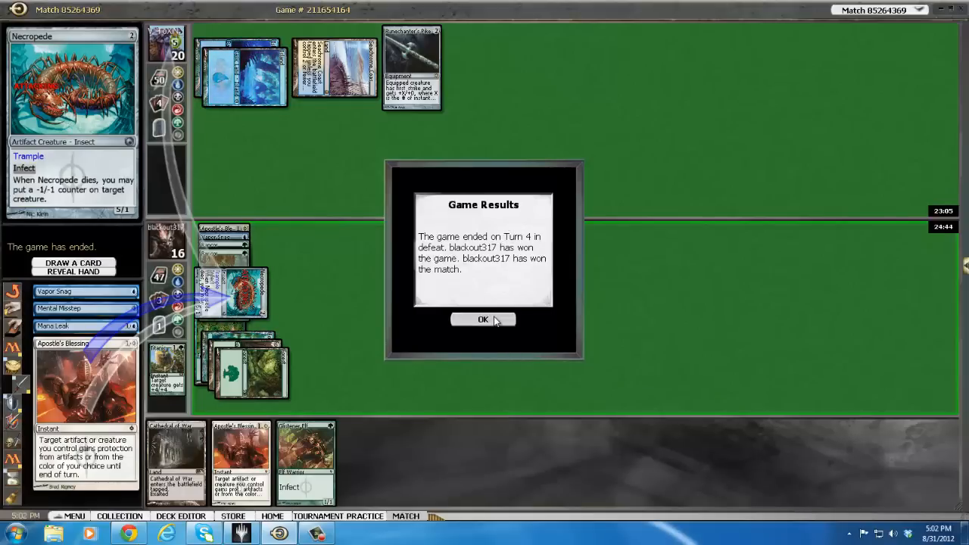
{"action": "left_click", "coordinate": [483, 318]}
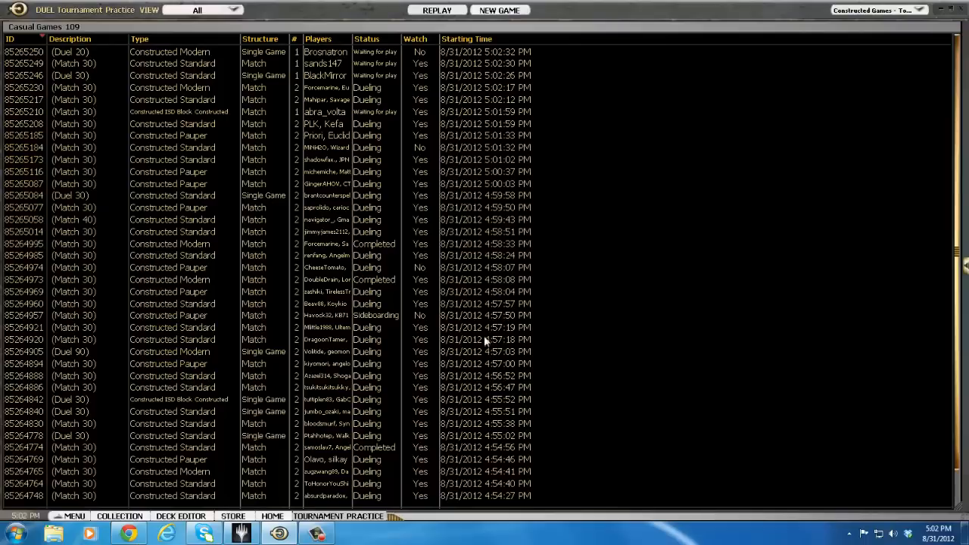